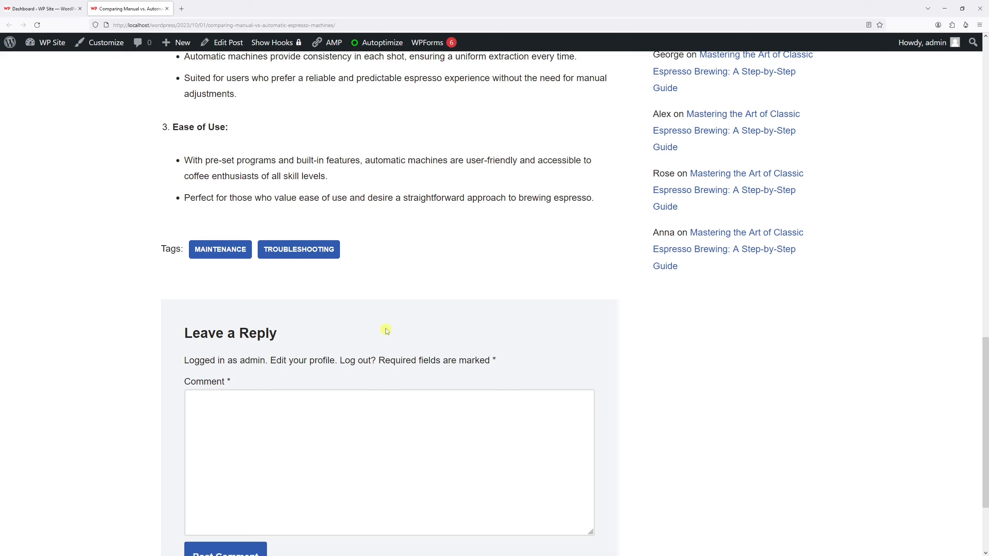
pyautogui.moveTo(383, 321)
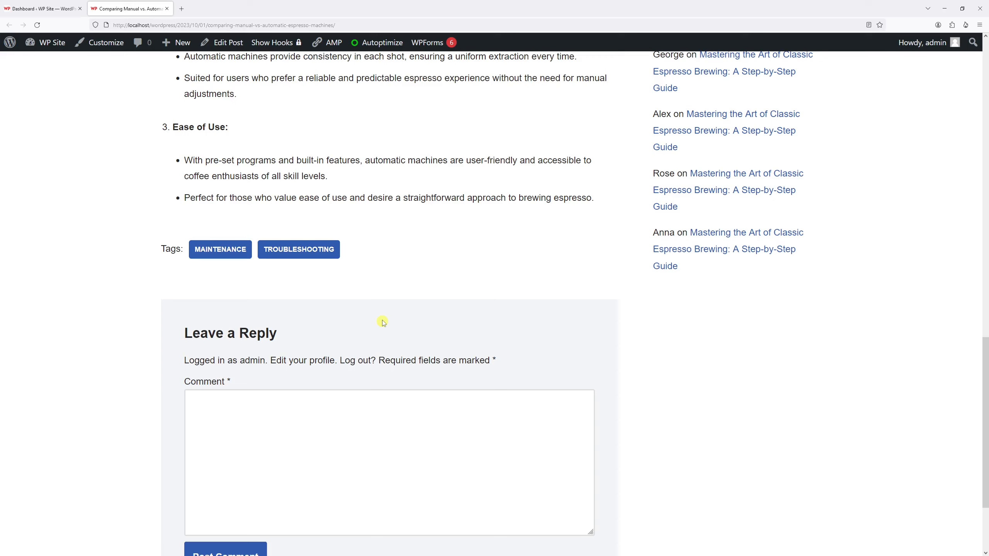
pyautogui.moveTo(410, 149)
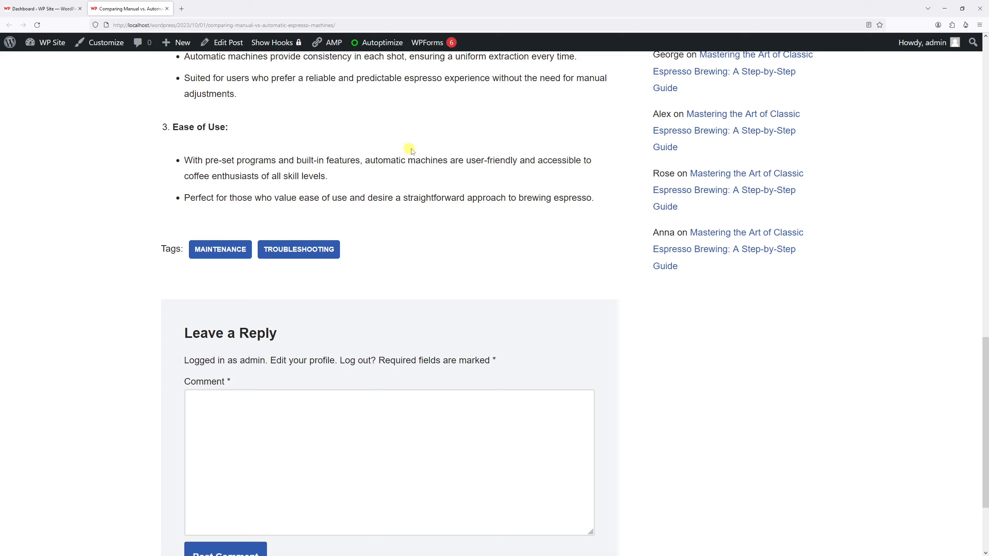
pyautogui.moveTo(368, 201)
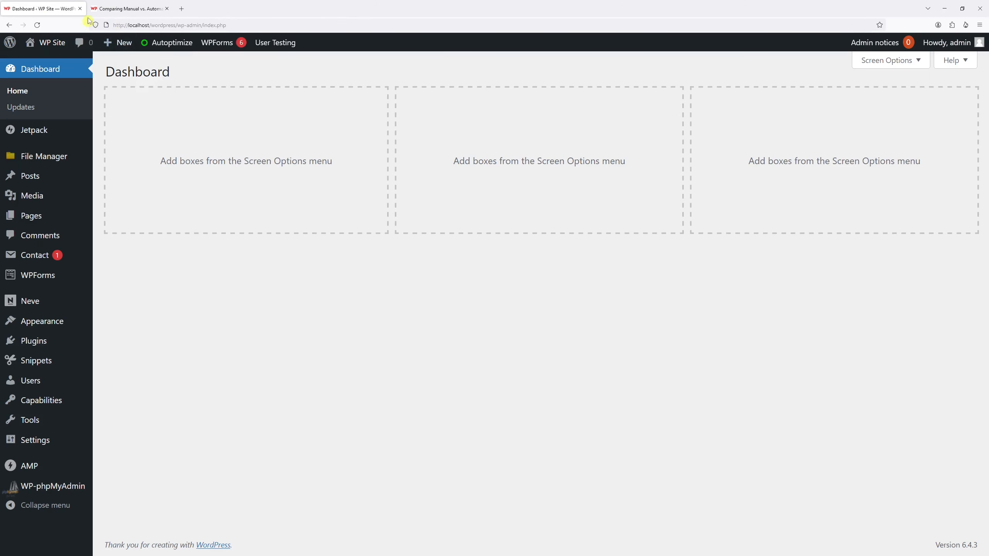
pyautogui.moveTo(31, 175)
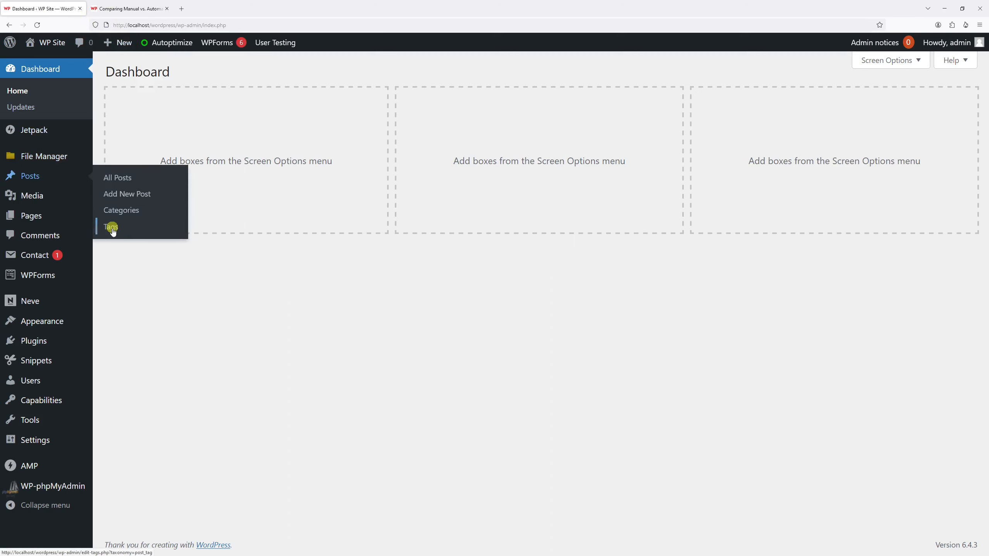
# Open the Tags page from the Posts menu
pyautogui.click(111, 227)
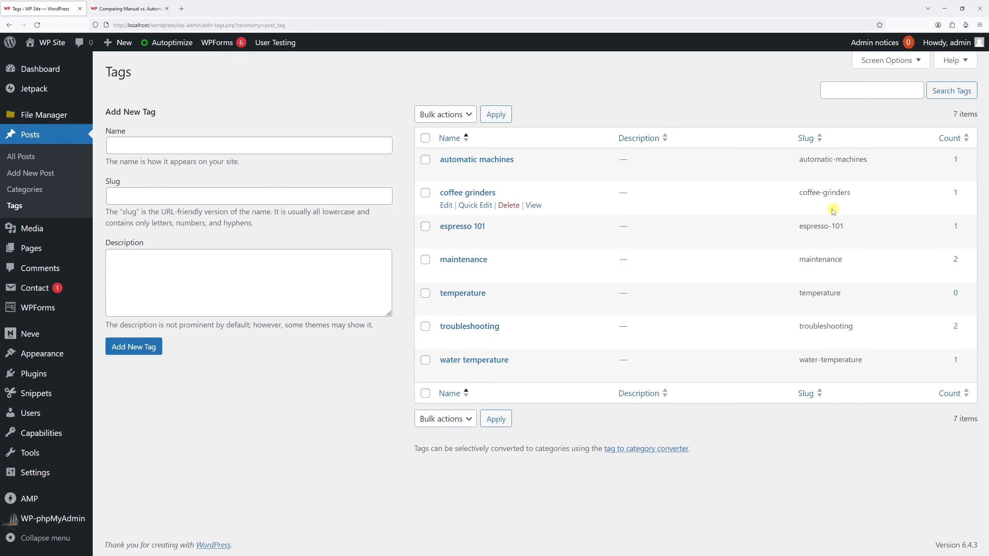
pyautogui.moveTo(522, 139)
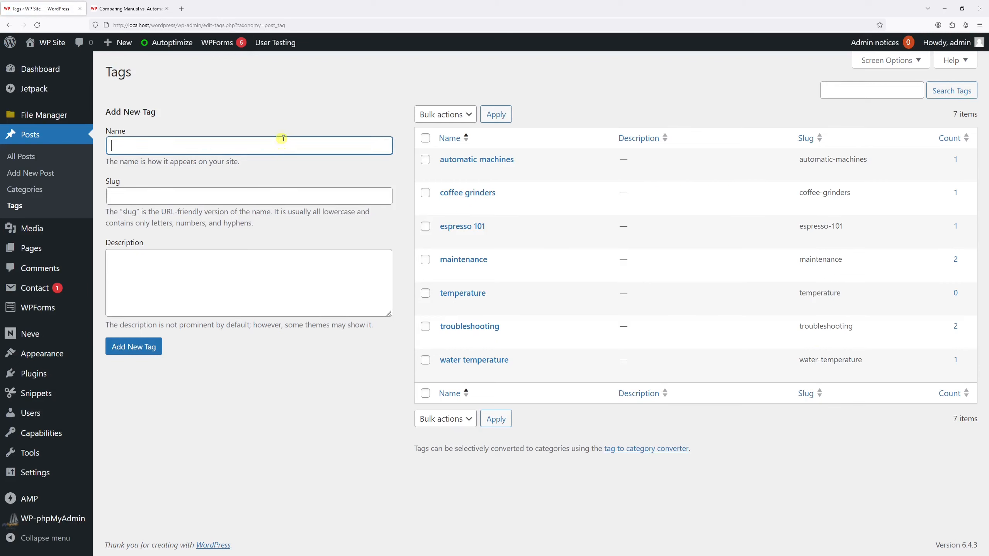
# Add a tag named 'espresso equipment' via the Add New Tag form
pyautogui.write('espresso equipment')
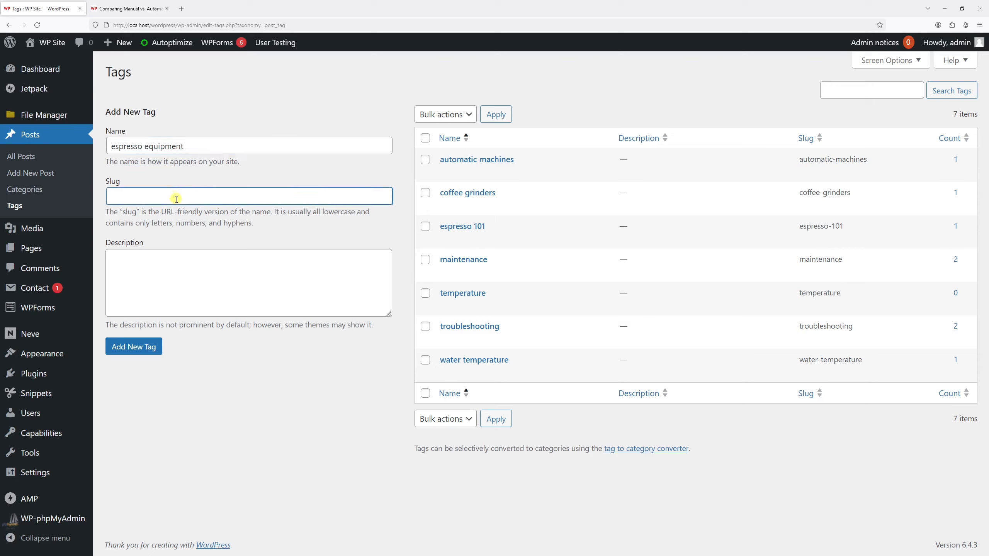
pyautogui.moveTo(179, 183)
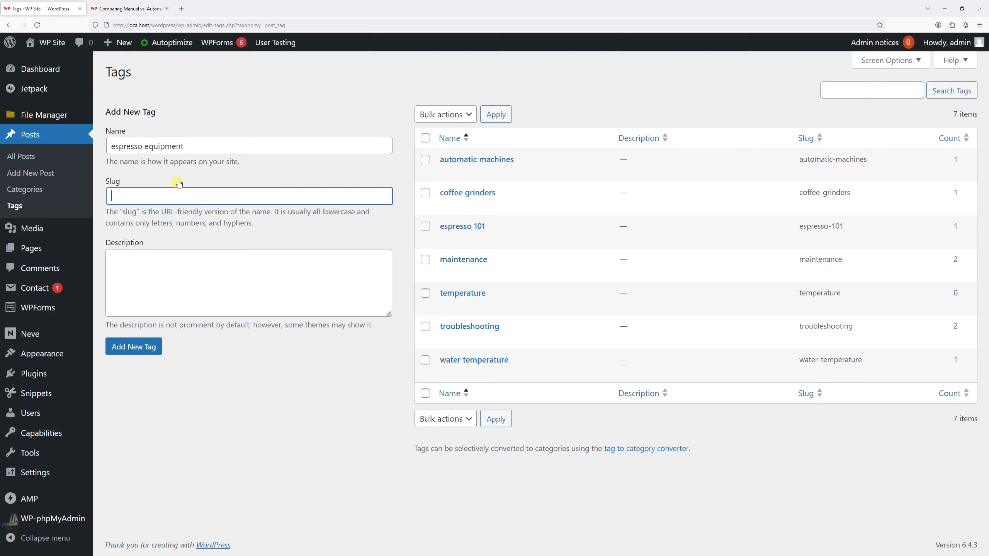
pyautogui.click(160, 288)
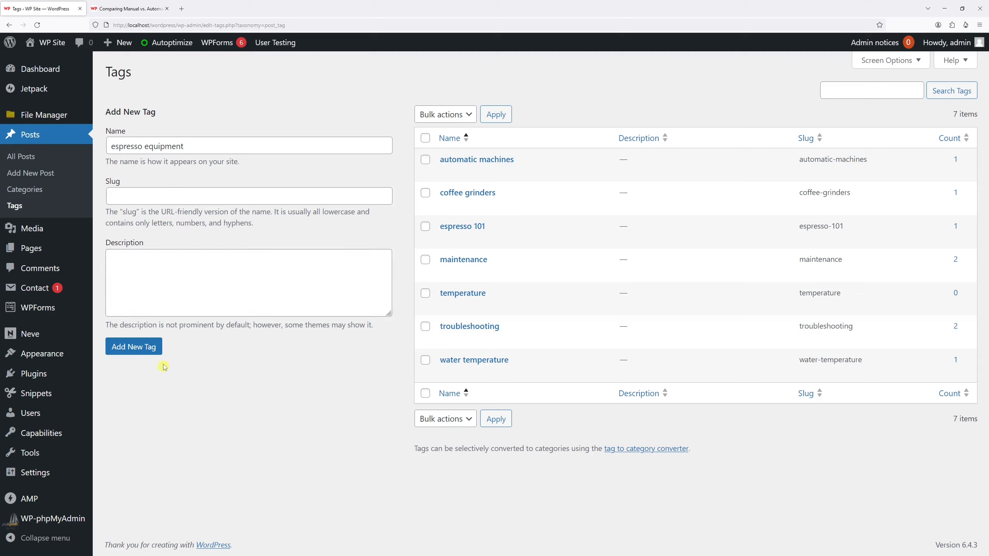
pyautogui.doubleClick(123, 146)
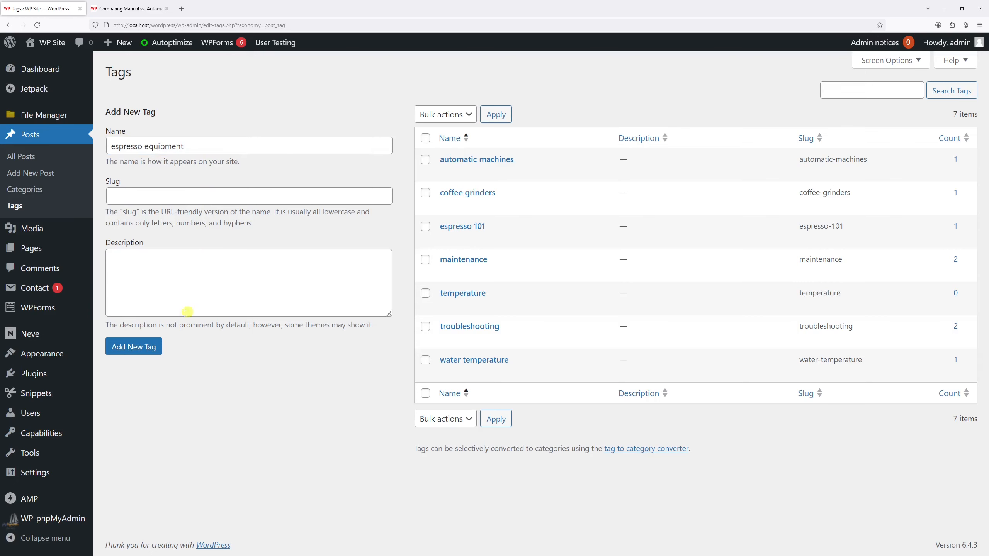
pyautogui.click(134, 347)
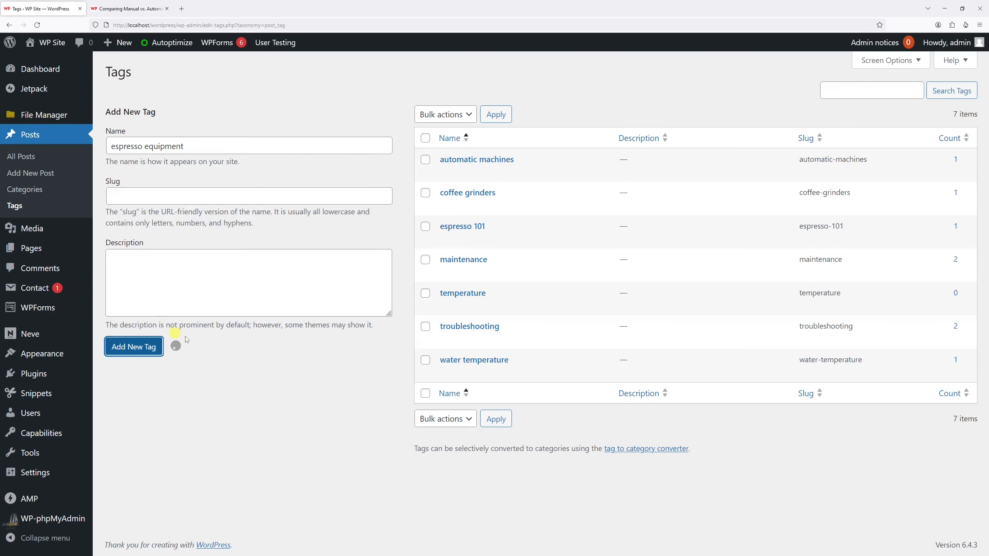
pyautogui.click(133, 347)
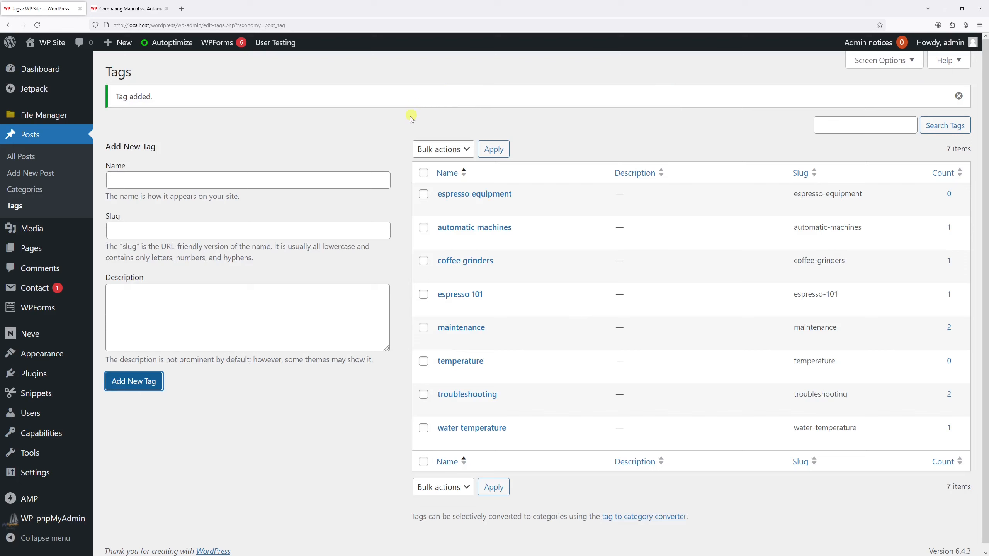
pyautogui.moveTo(406, 290)
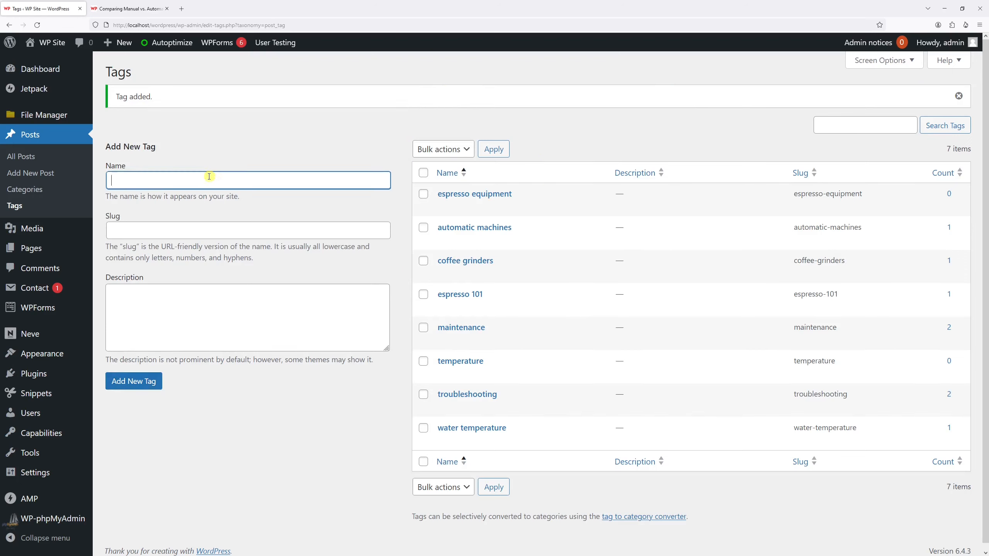
# Add a tag named 'buying guides' via the Add New Tag form
pyautogui.write('buying')
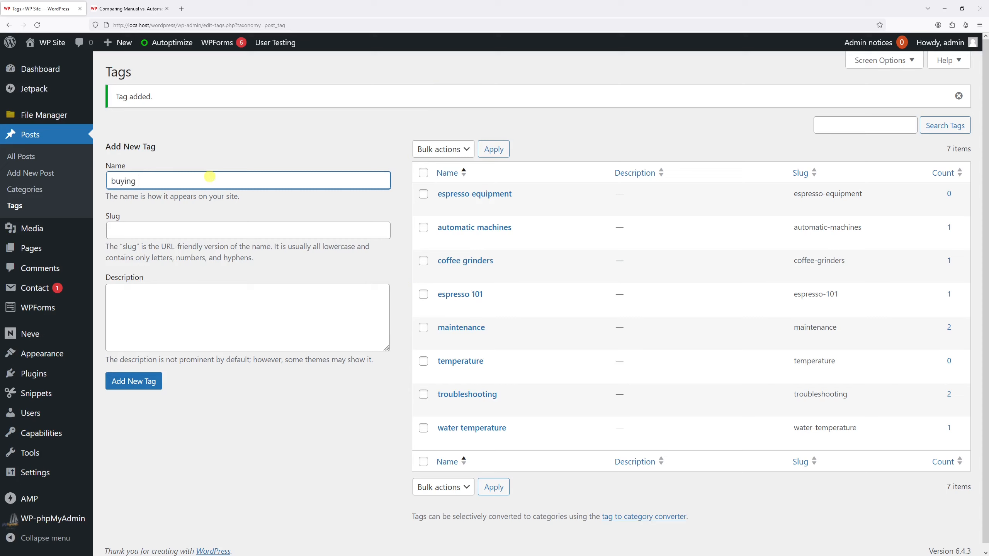
pyautogui.write('guides')
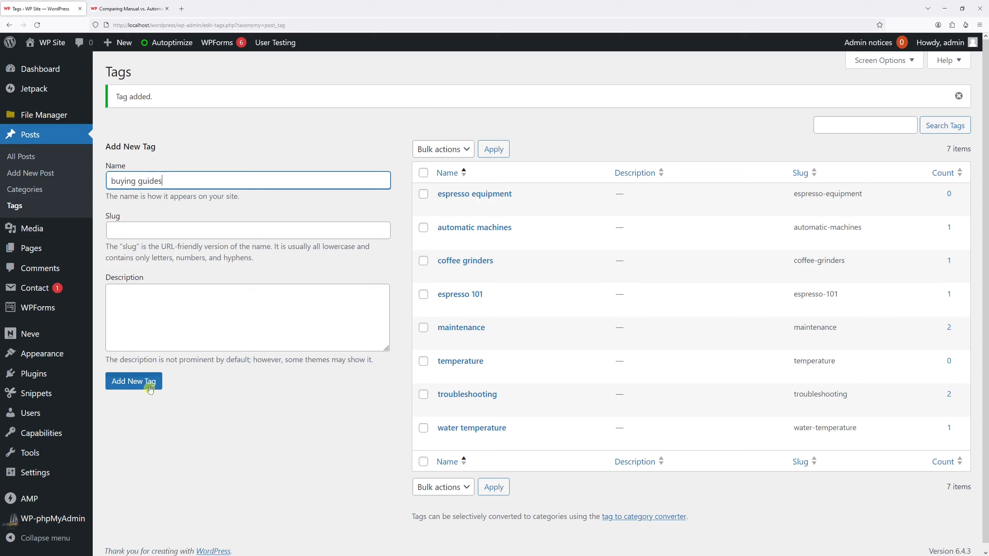
pyautogui.click(134, 382)
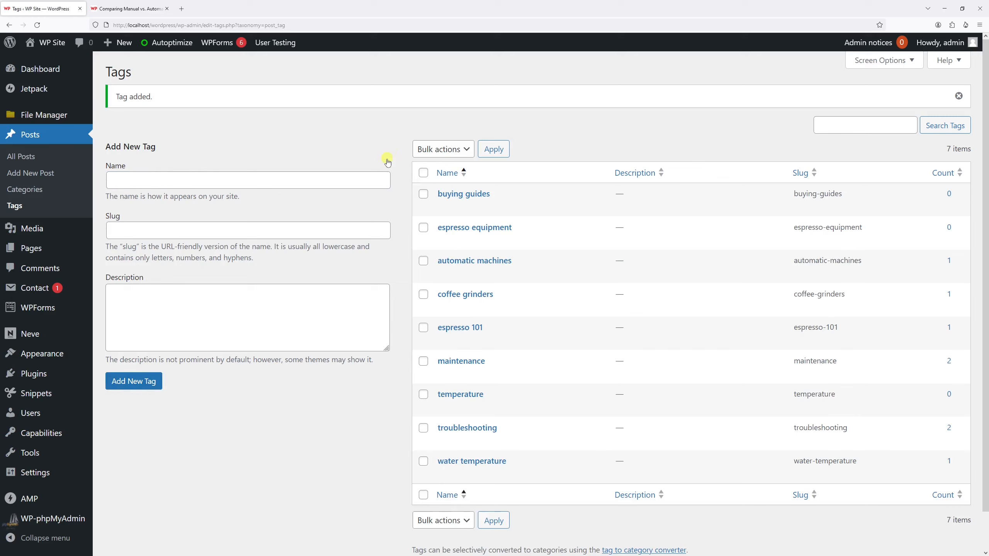
pyautogui.moveTo(925, 169)
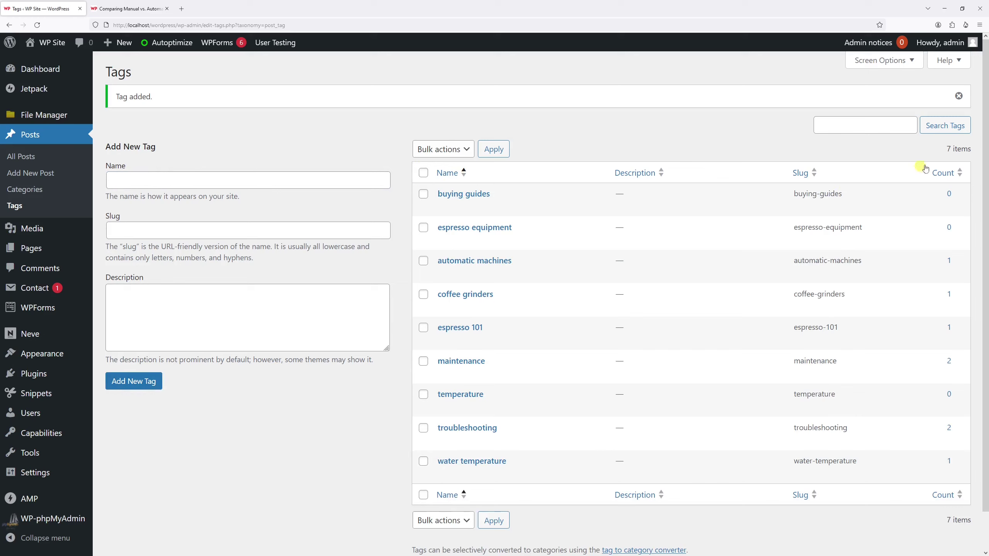
pyautogui.moveTo(463, 194)
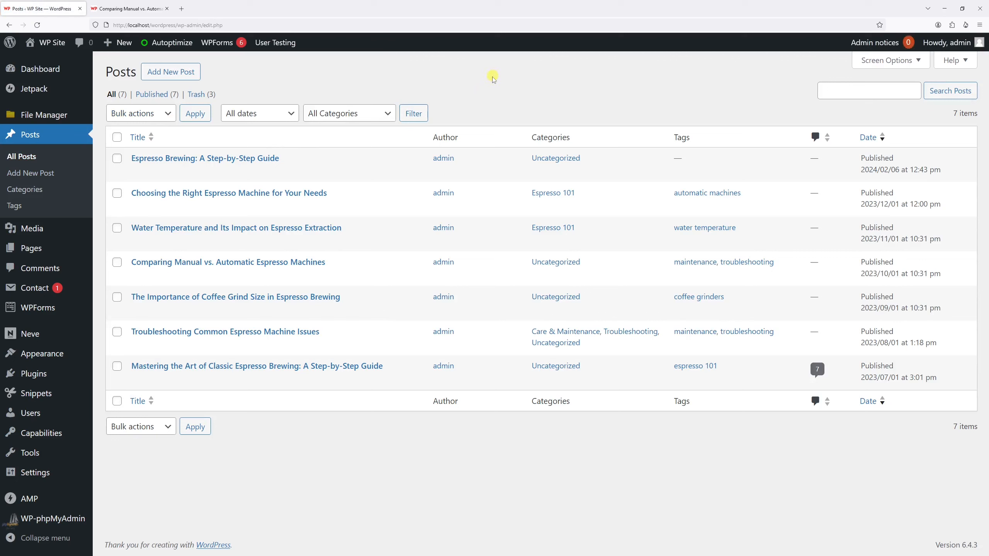
pyautogui.moveTo(474, 87)
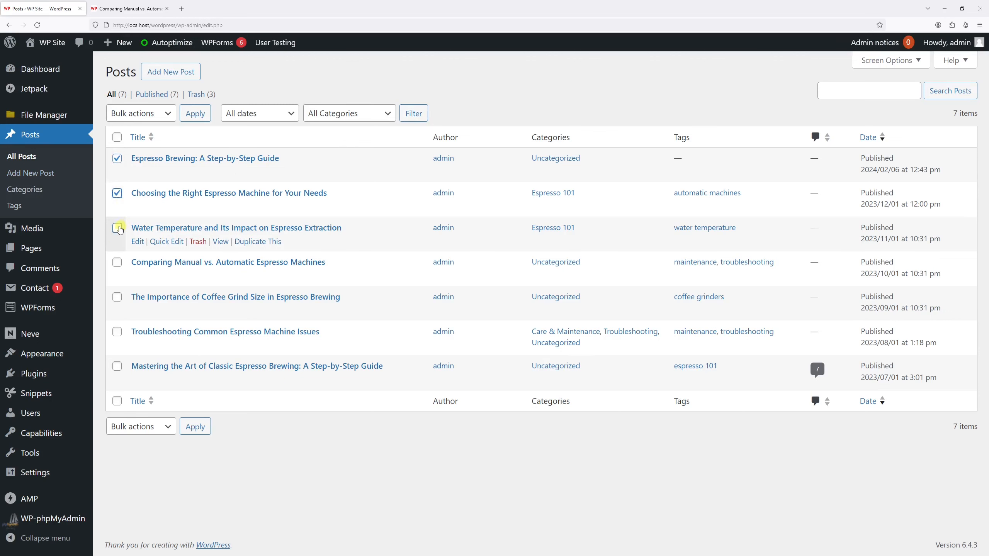
# Select the Water Temperature post to complete the three-post bulk selection
pyautogui.click(151, 113)
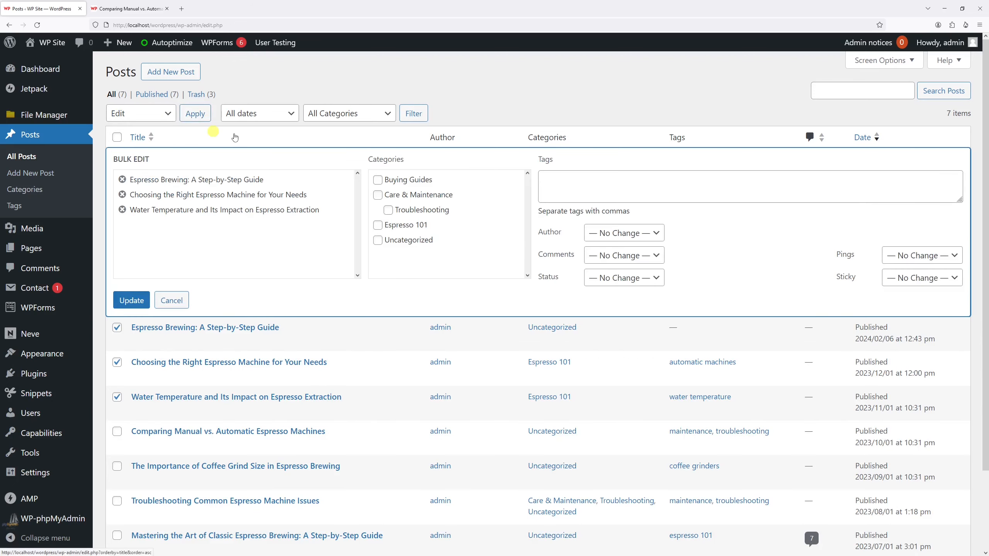
# Bulk-tag the three posts with 'espresso equipment' and 'buying guides' and update
pyautogui.click(741, 174)
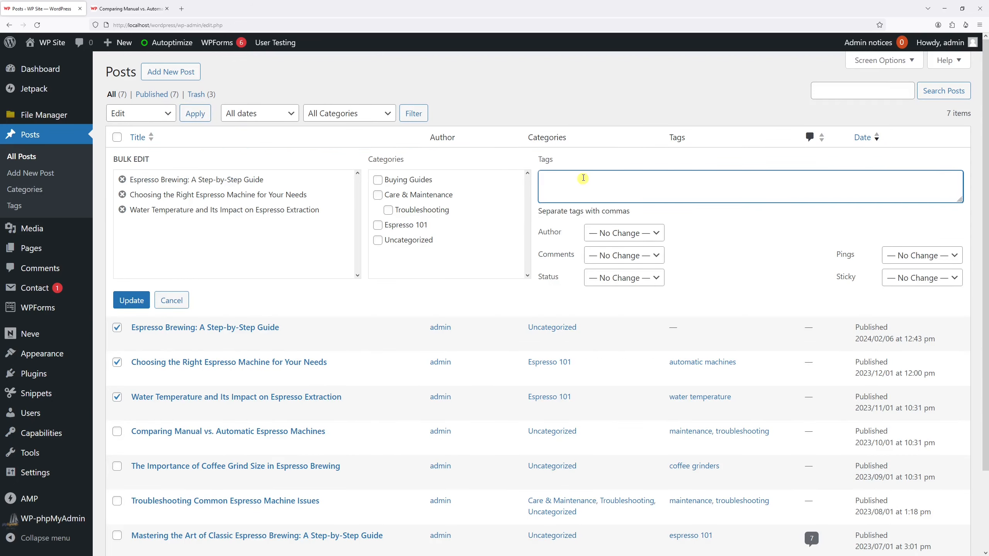
pyautogui.write('espresso')
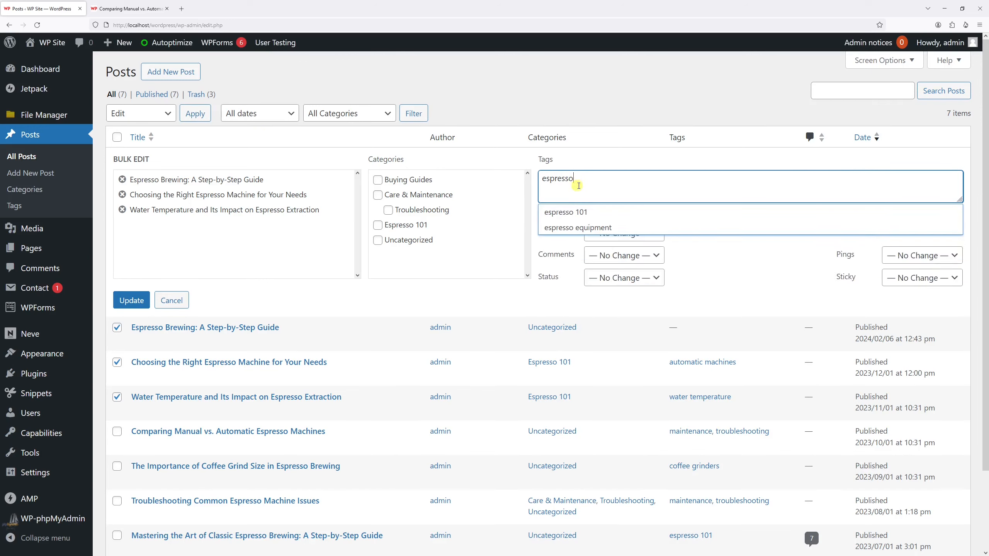
pyautogui.moveTo(567, 227)
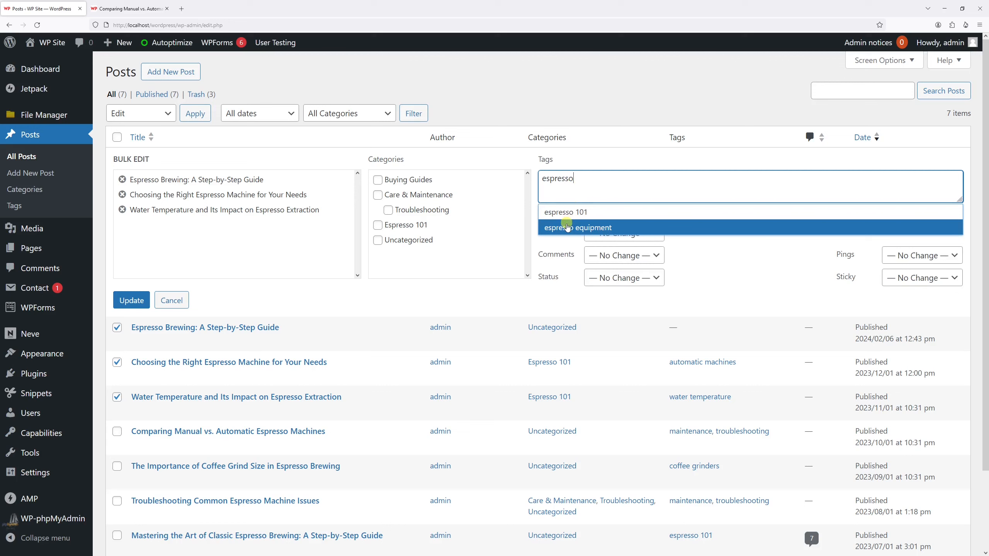
pyautogui.click(578, 228)
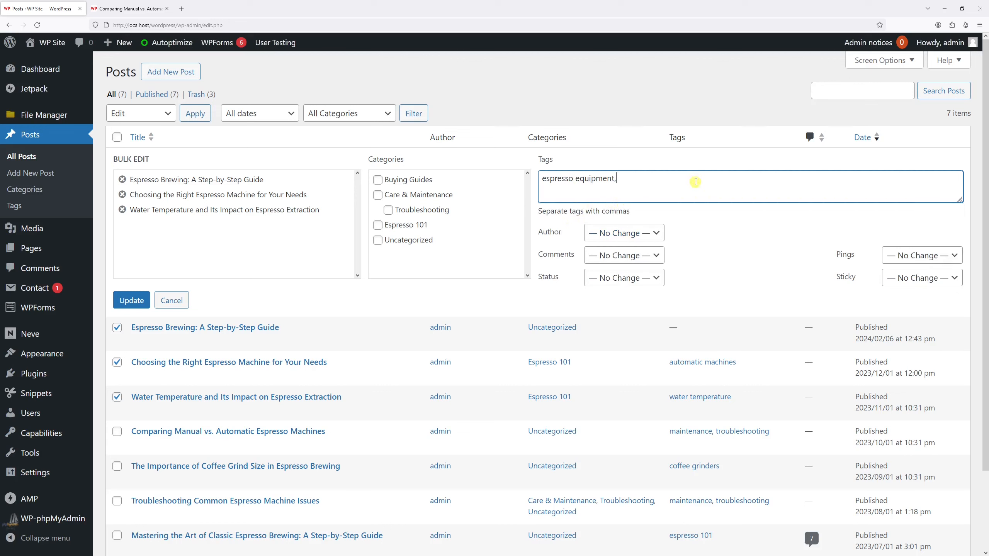
pyautogui.moveTo(635, 179)
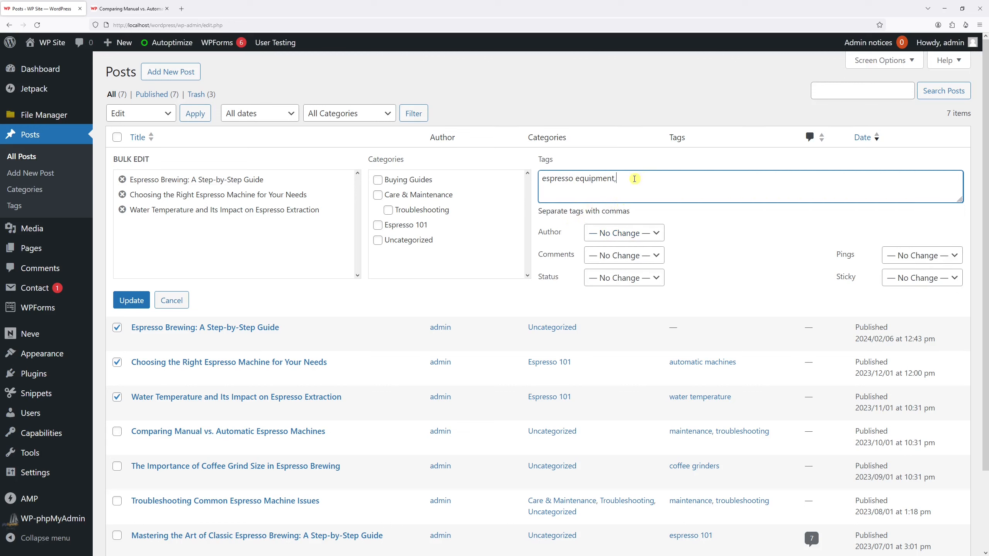
pyautogui.moveTo(621, 211)
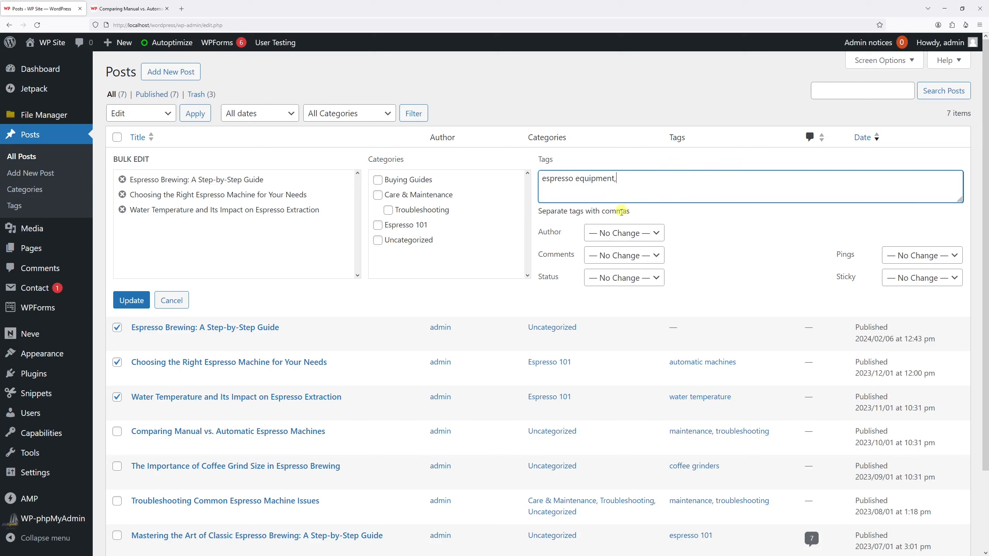
pyautogui.write('" "')
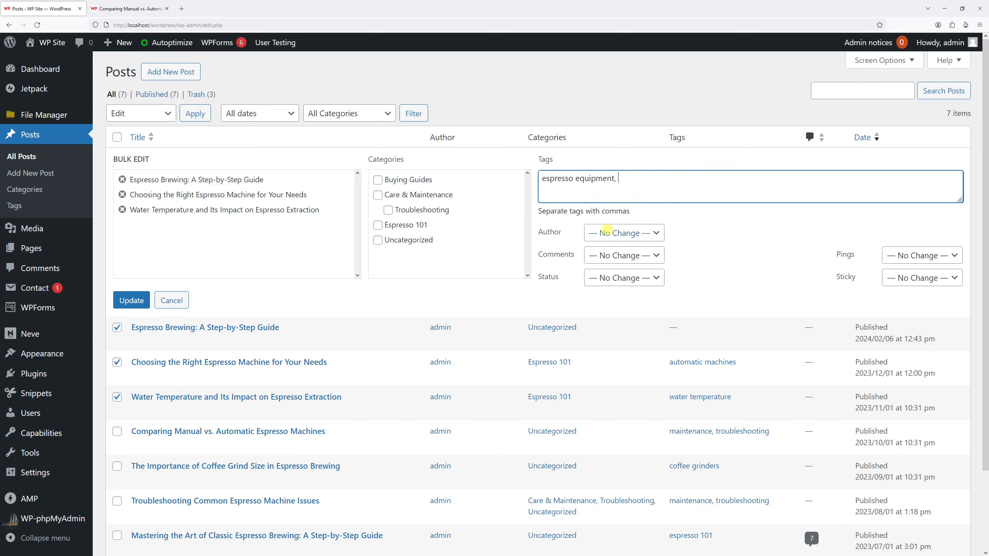
pyautogui.write('b')
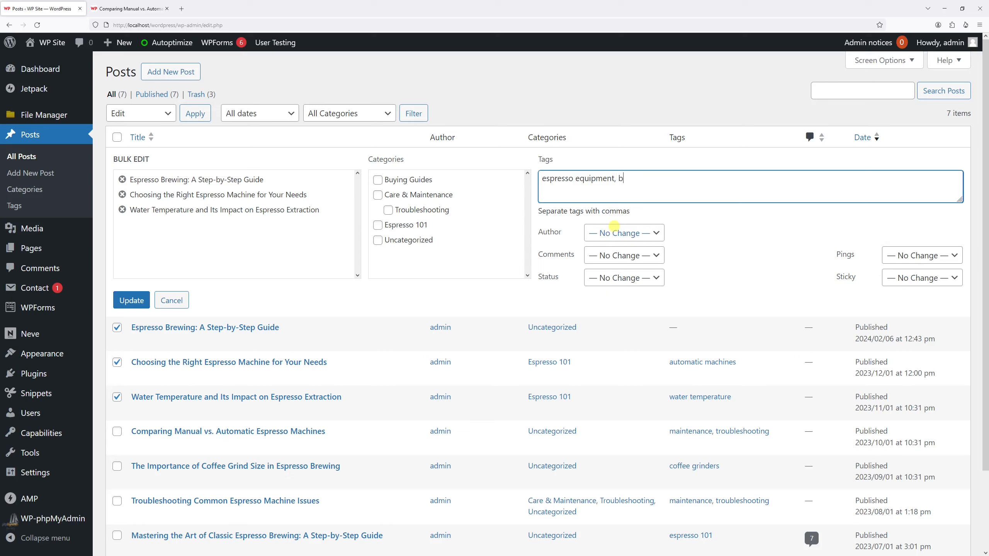
pyautogui.write('uying guides,')
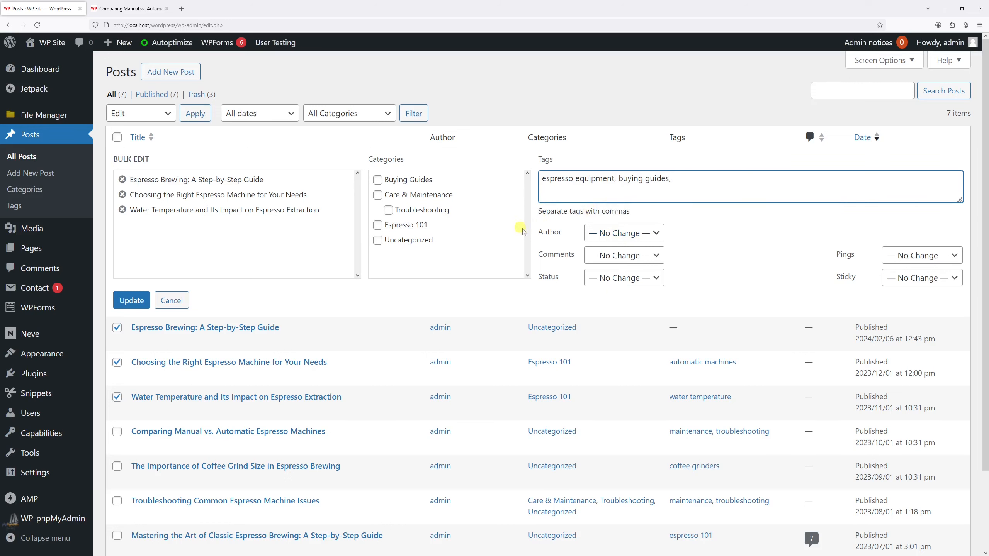
pyautogui.click(131, 300)
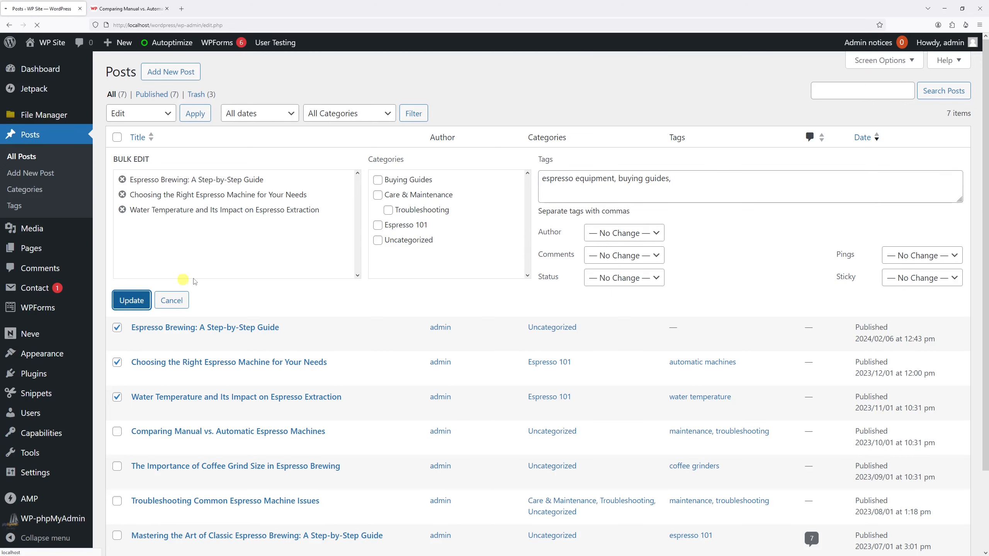
pyautogui.moveTo(416, 251)
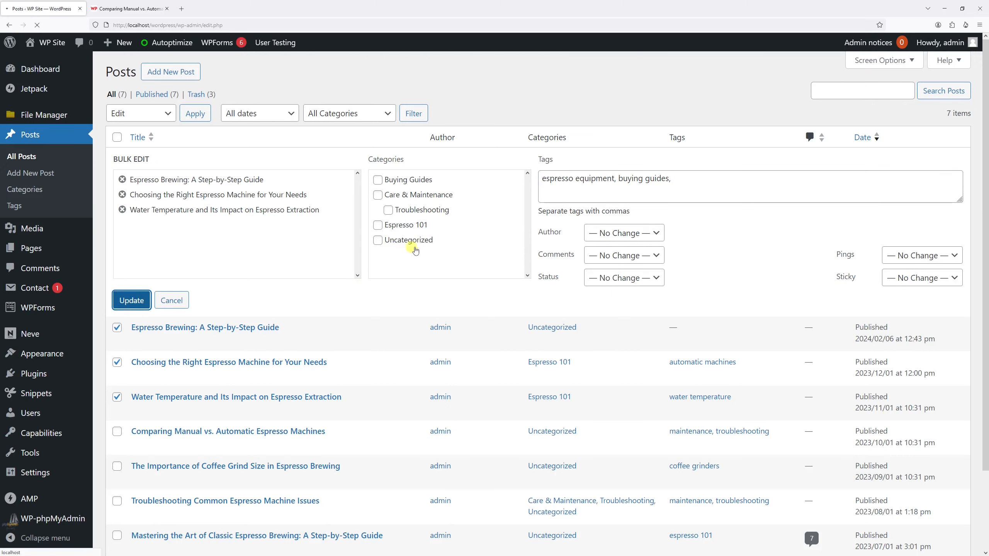
pyautogui.click(132, 300)
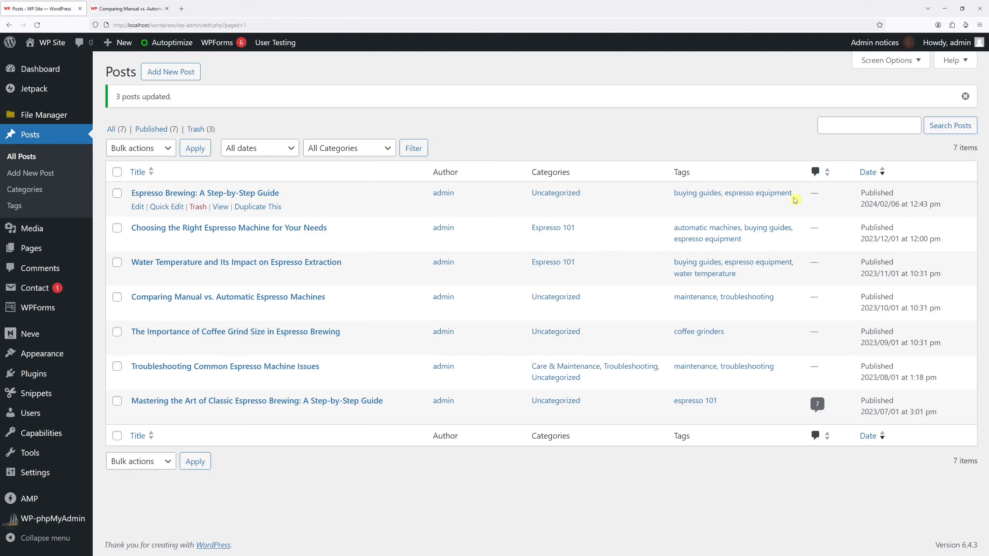
pyautogui.moveTo(776, 146)
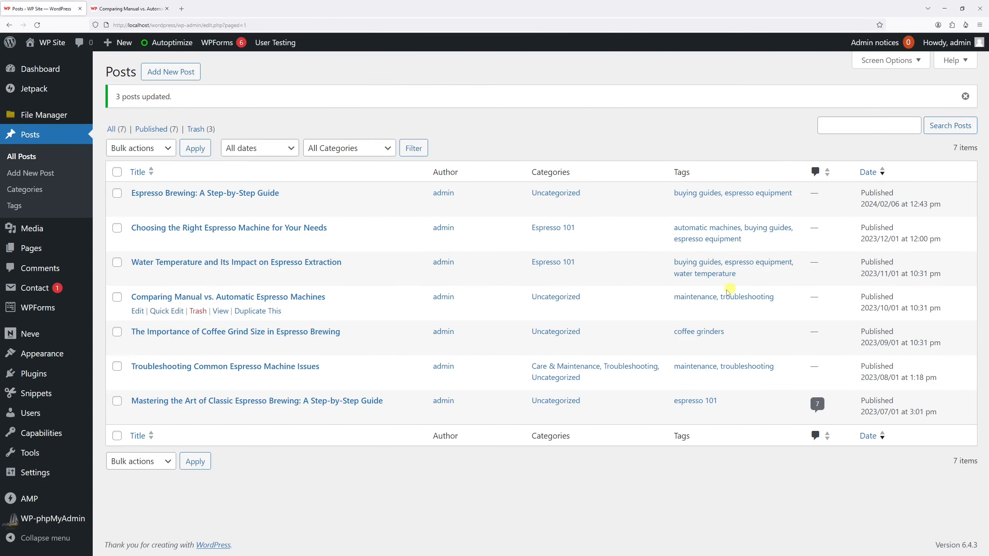
pyautogui.moveTo(588, 108)
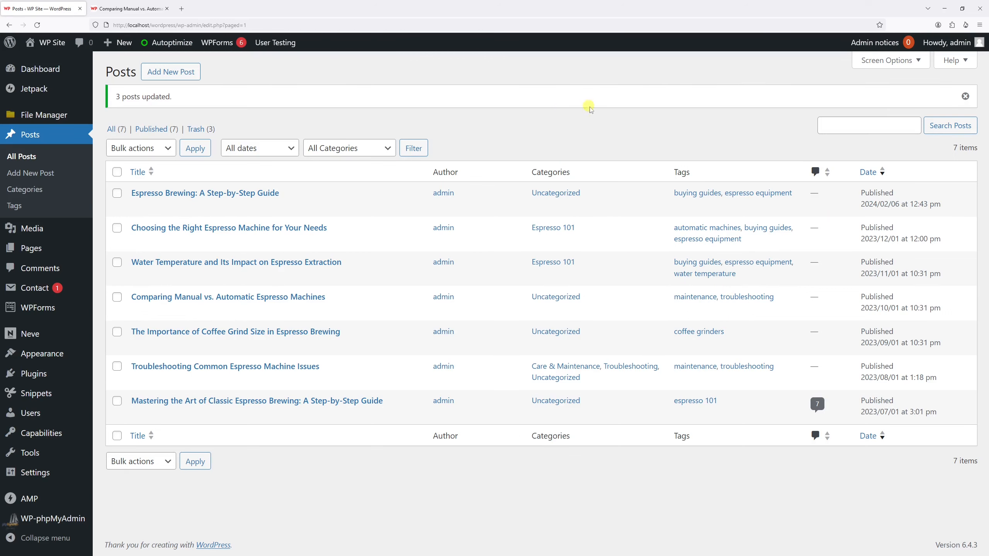
pyautogui.moveTo(613, 150)
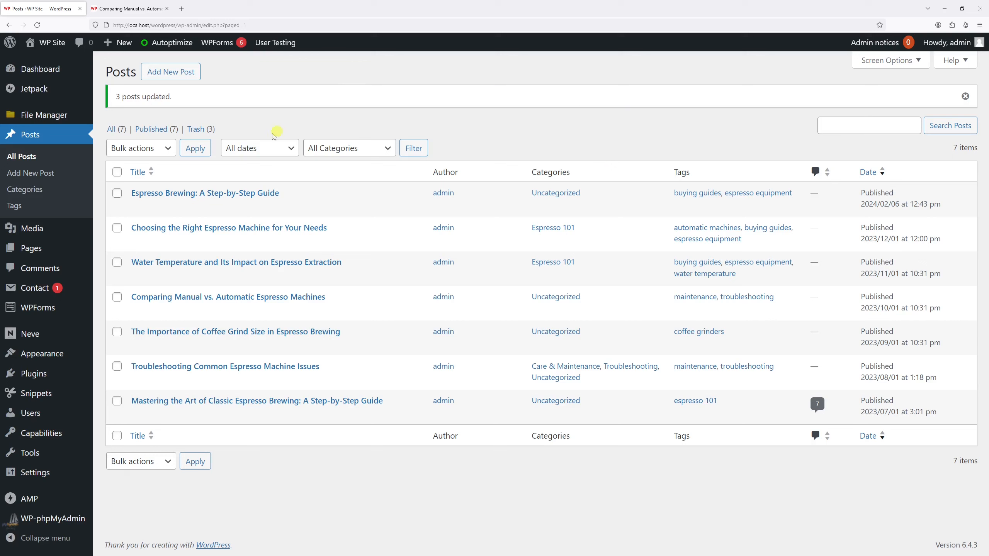
pyautogui.moveTo(171, 308)
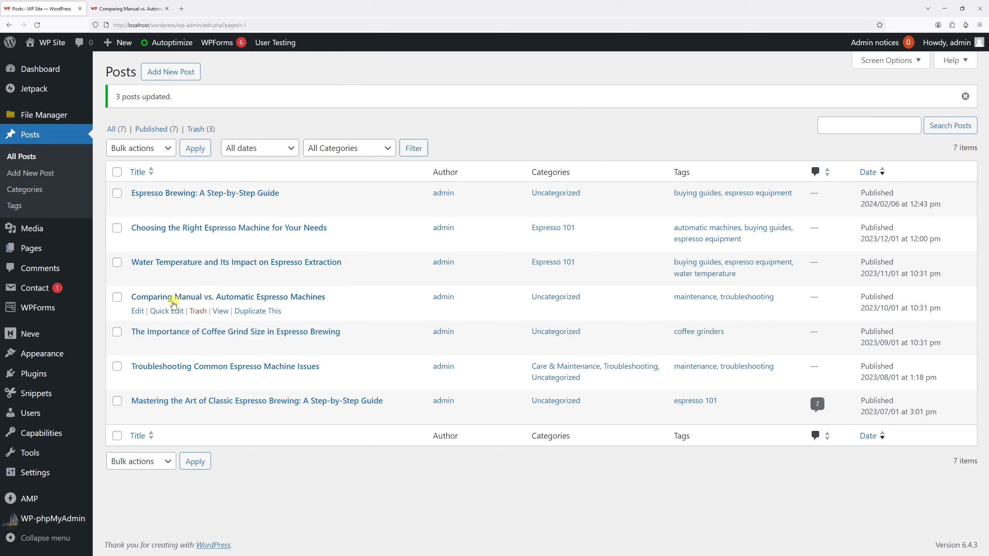
# Quick-edit Comparing Manual vs. Automatic Espresso Machines to add the 'espresso equipment' tag
pyautogui.click(167, 311)
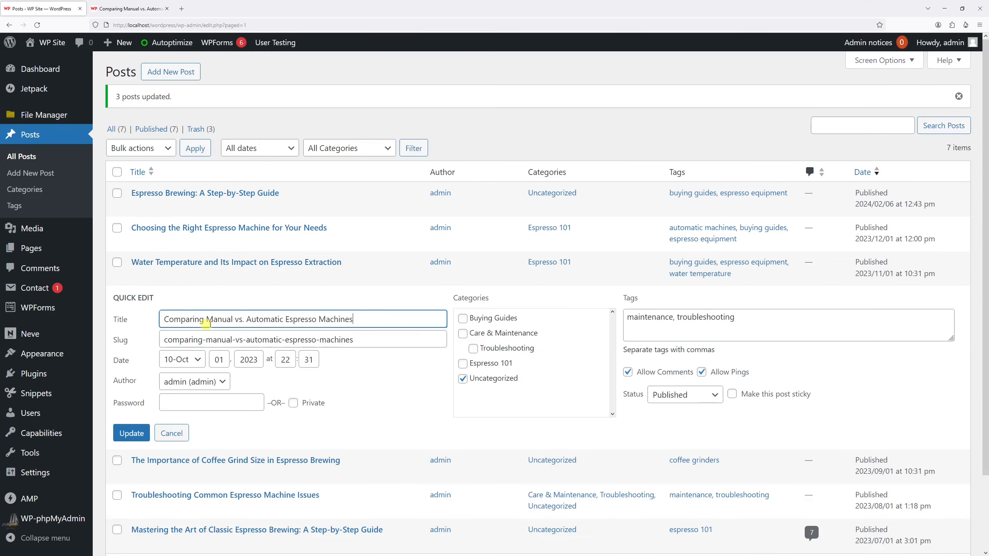
pyautogui.click(771, 328)
pyautogui.write(',')
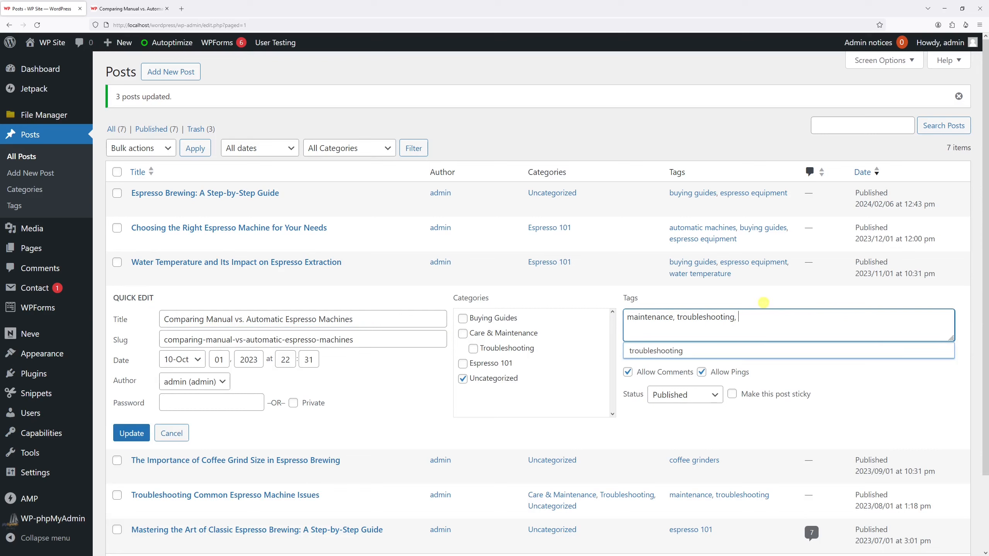
pyautogui.write('espresso eq')
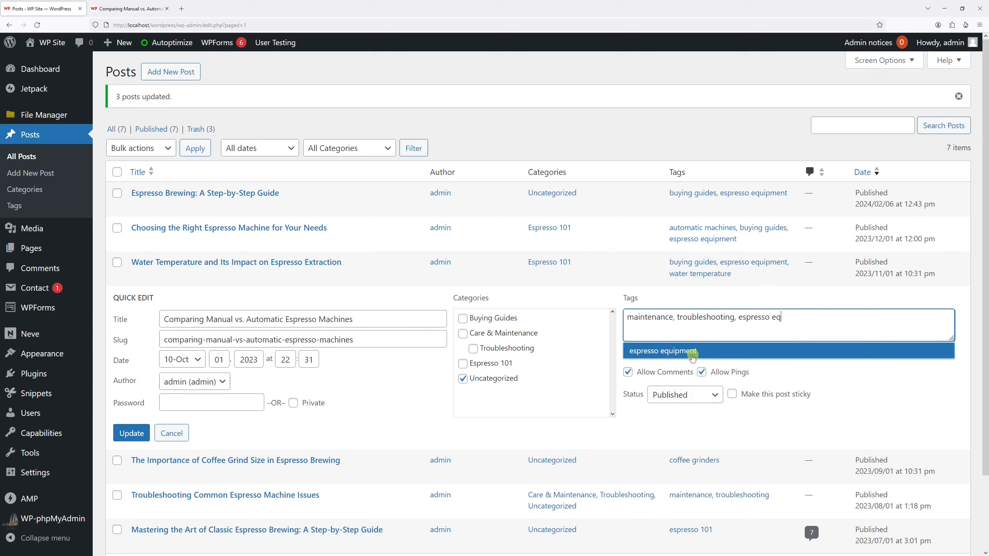
pyautogui.click(663, 351)
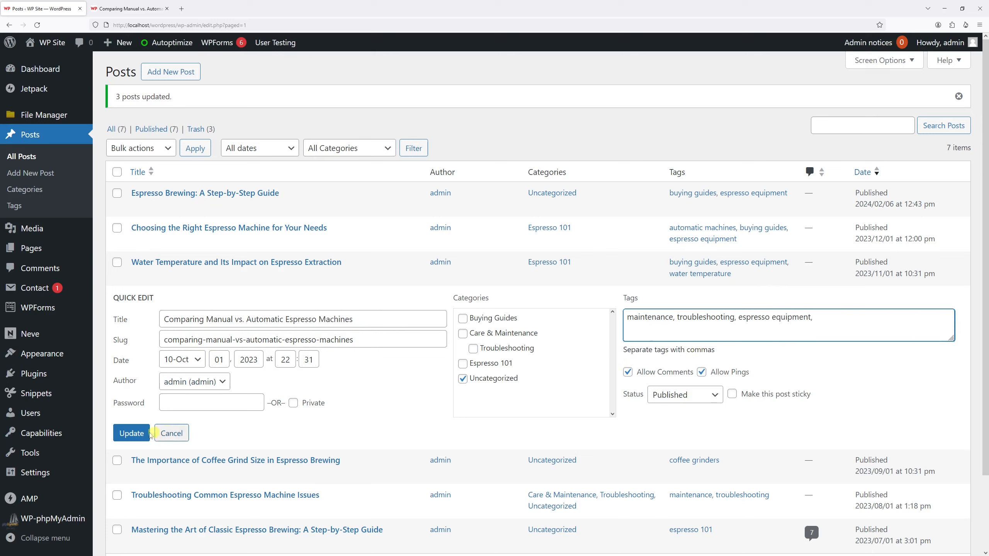
pyautogui.click(132, 433)
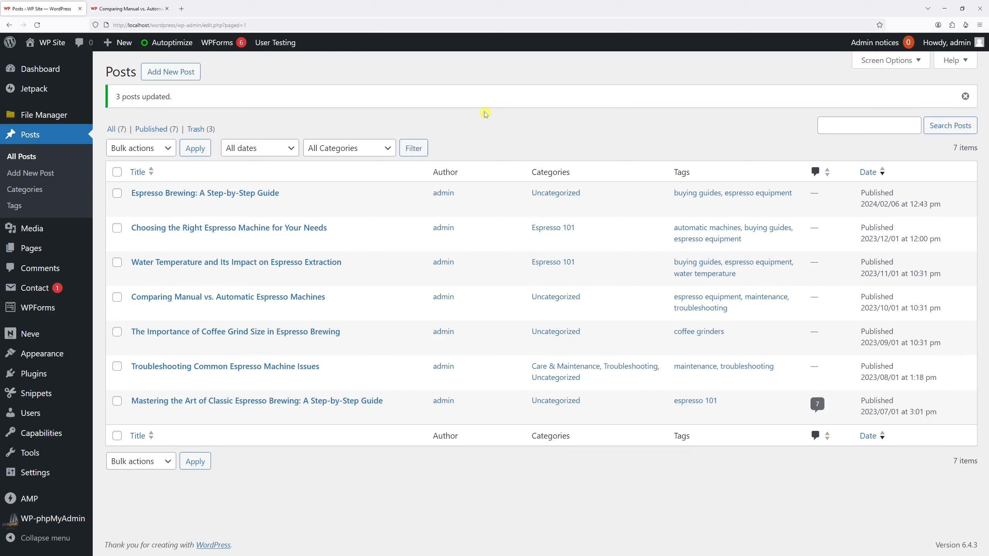
pyautogui.moveTo(173, 316)
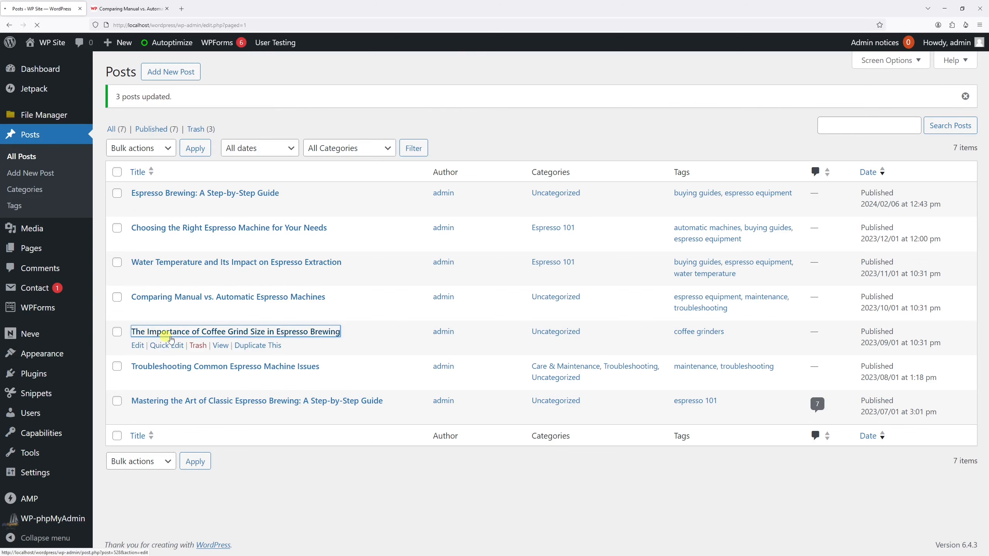
# In the block editor, add 'espresso equipment' beside the 'coffee grinders' tag
pyautogui.click(235, 332)
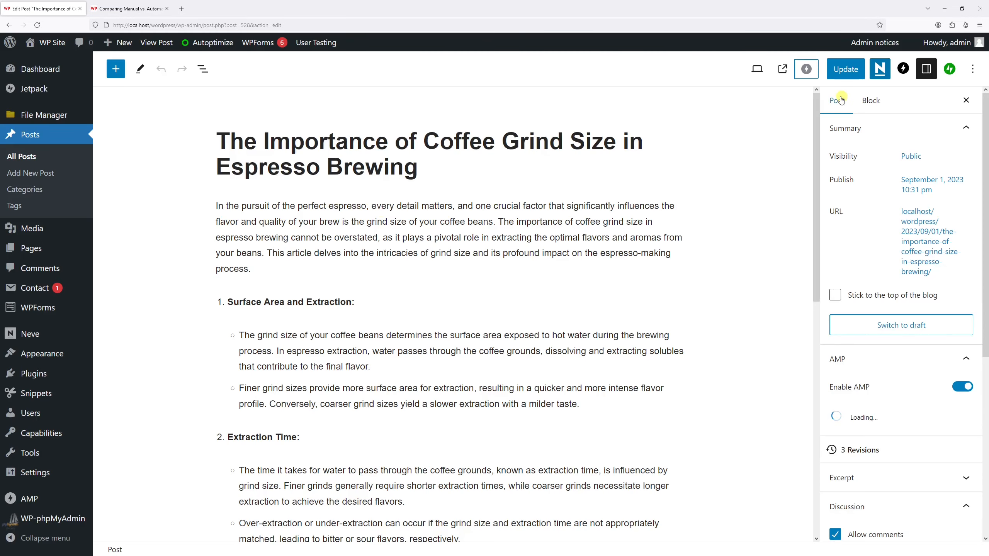
pyautogui.scroll(-3)
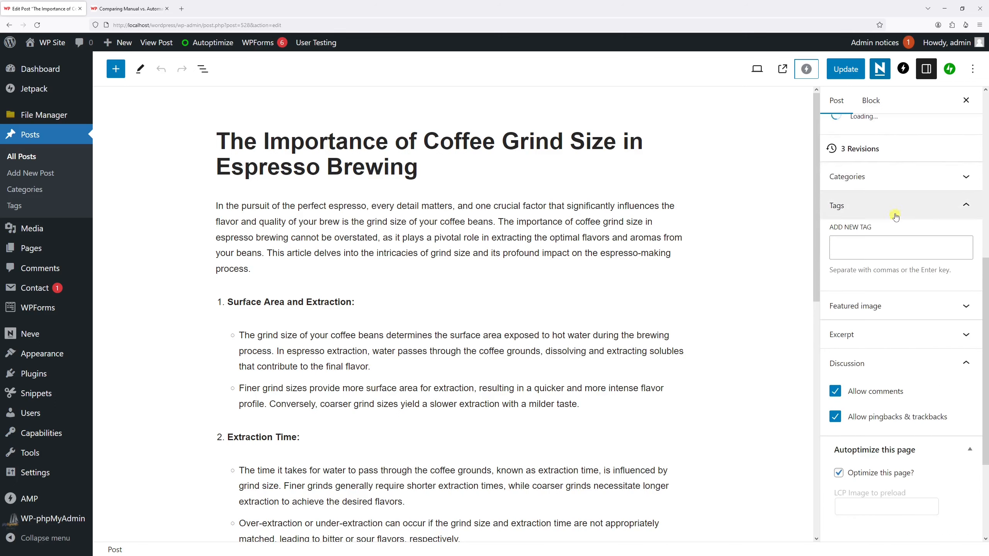
pyautogui.write('coffee grinders')
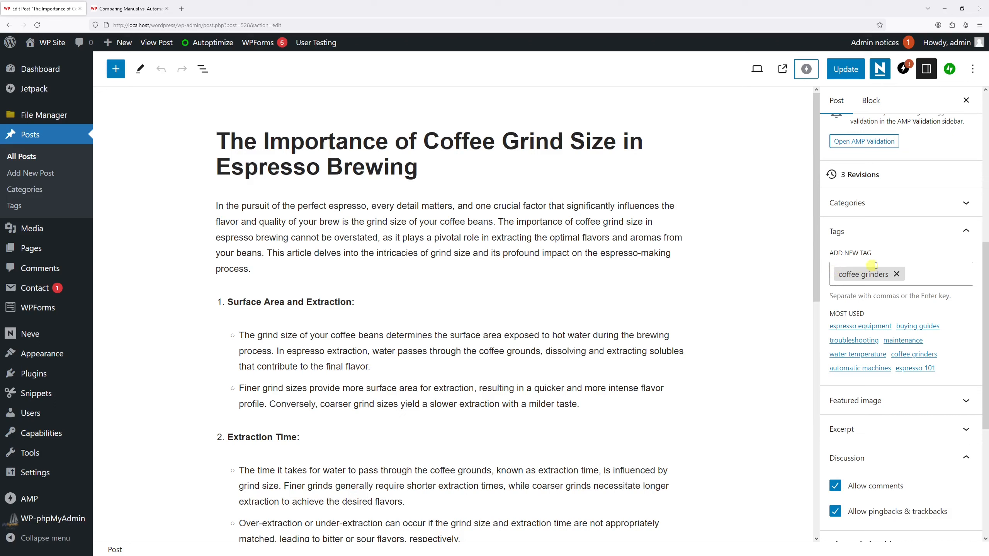
pyautogui.moveTo(917, 296)
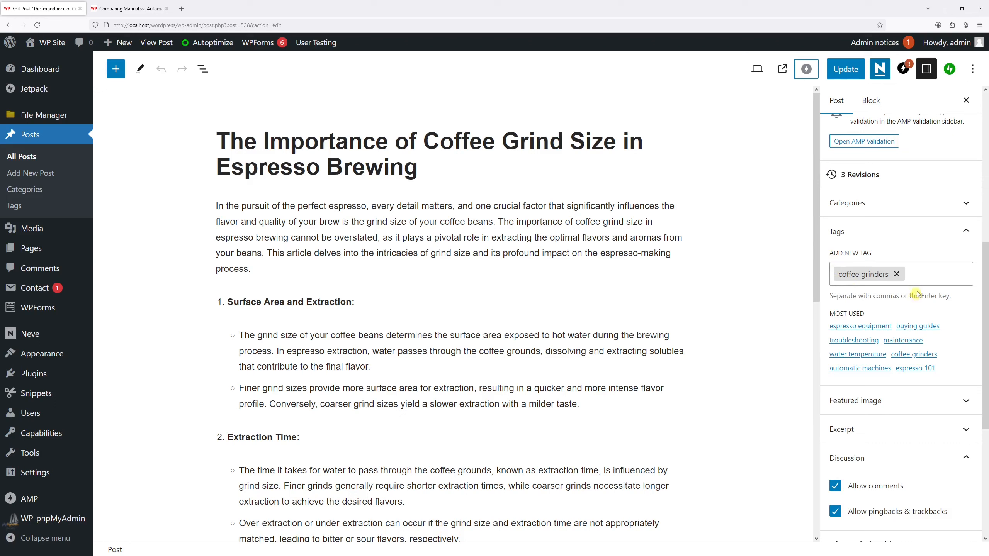
pyautogui.write('espresso')
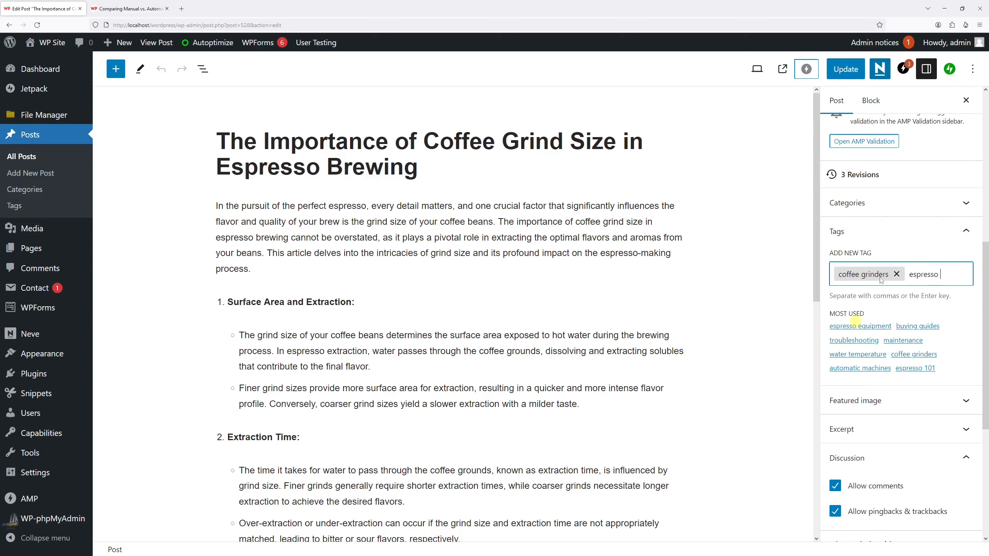
pyautogui.write('espresso')
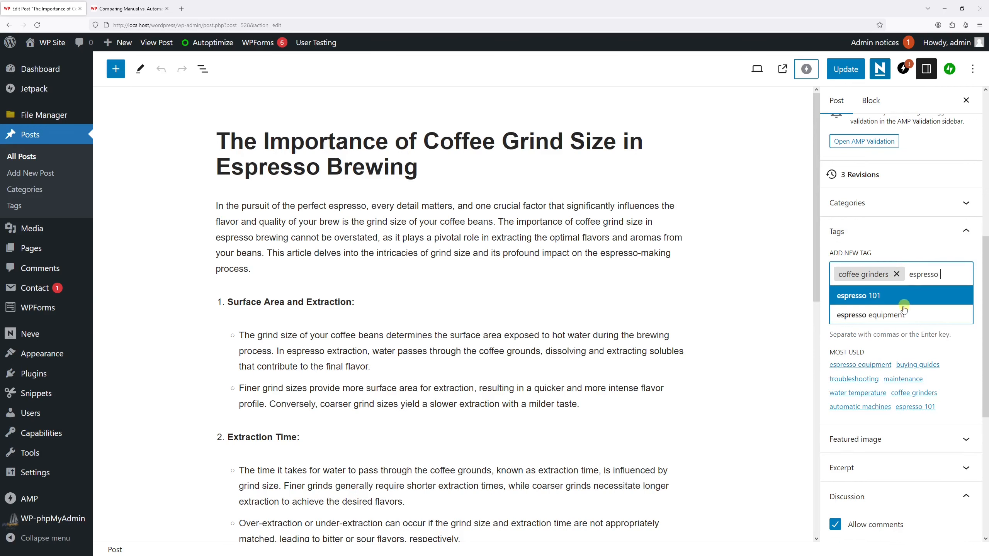
pyautogui.click(871, 315)
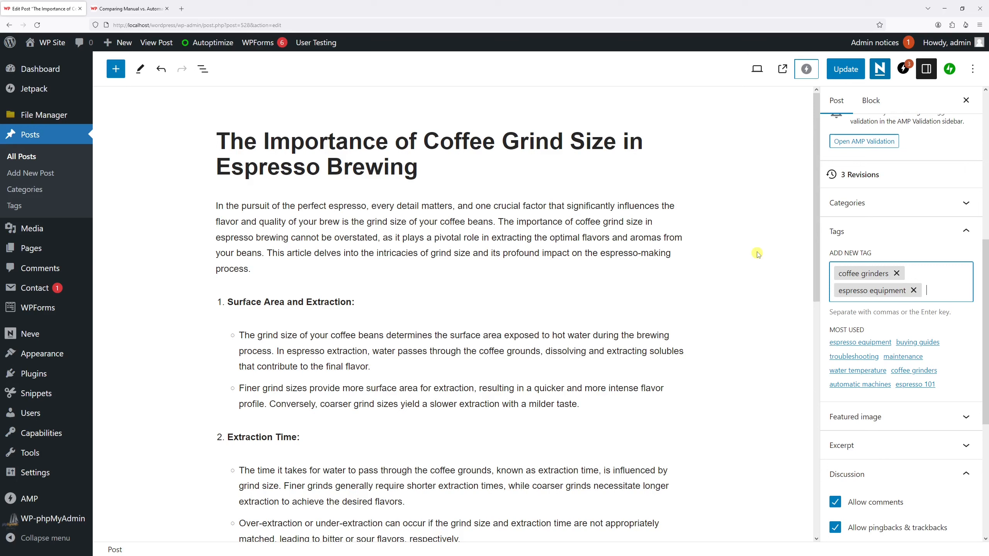
pyautogui.moveTo(883, 262)
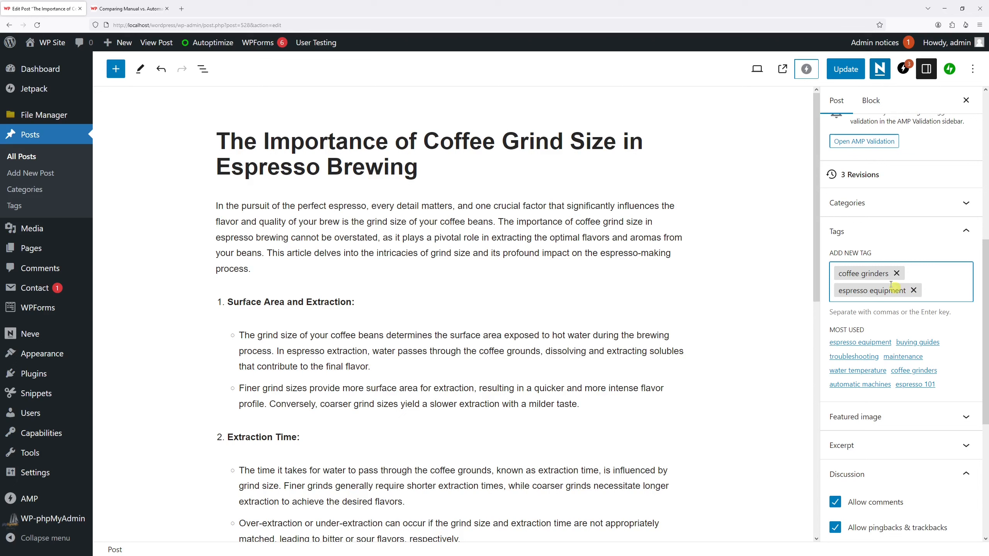
# Enter the new tag 'coffee beans' on the post
pyautogui.click(941, 291)
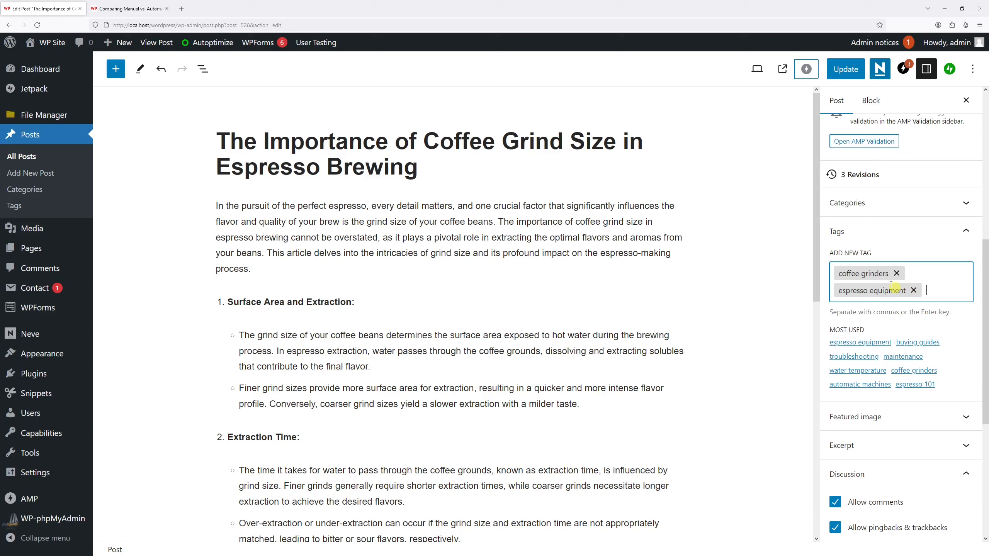
pyautogui.write('coffee b')
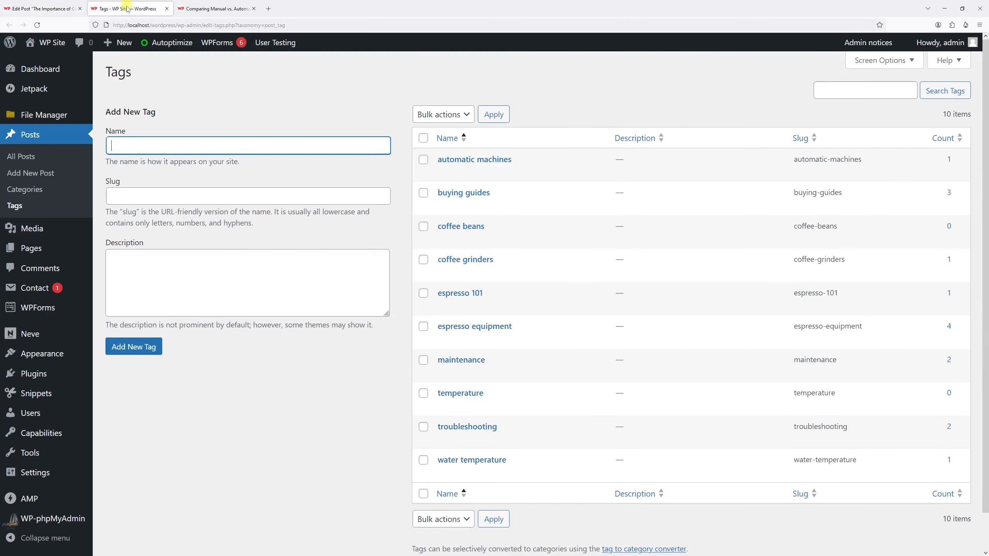
pyautogui.moveTo(445, 233)
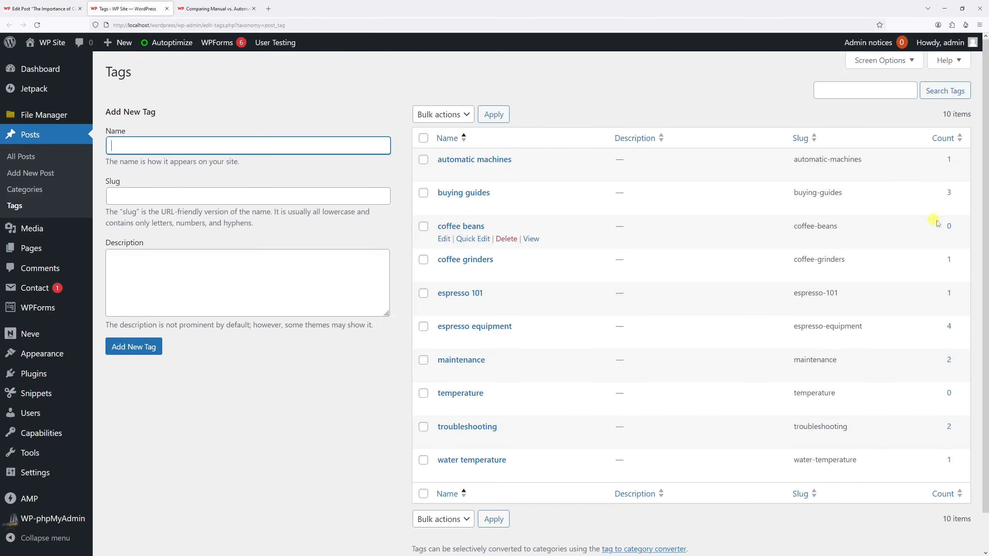
pyautogui.moveTo(883, 209)
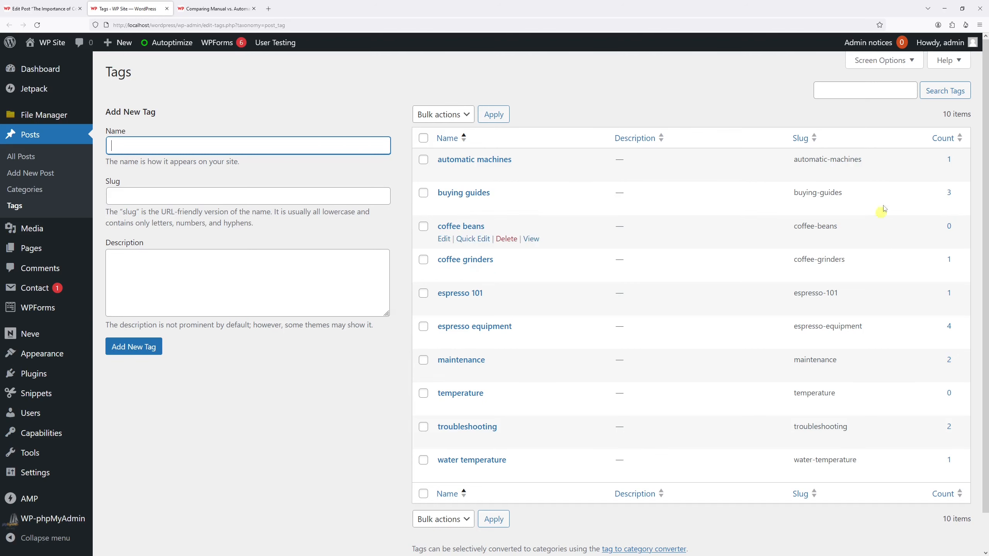
# Return to the editor tab and update the Coffee Grind Size post
pyautogui.click(43, 8)
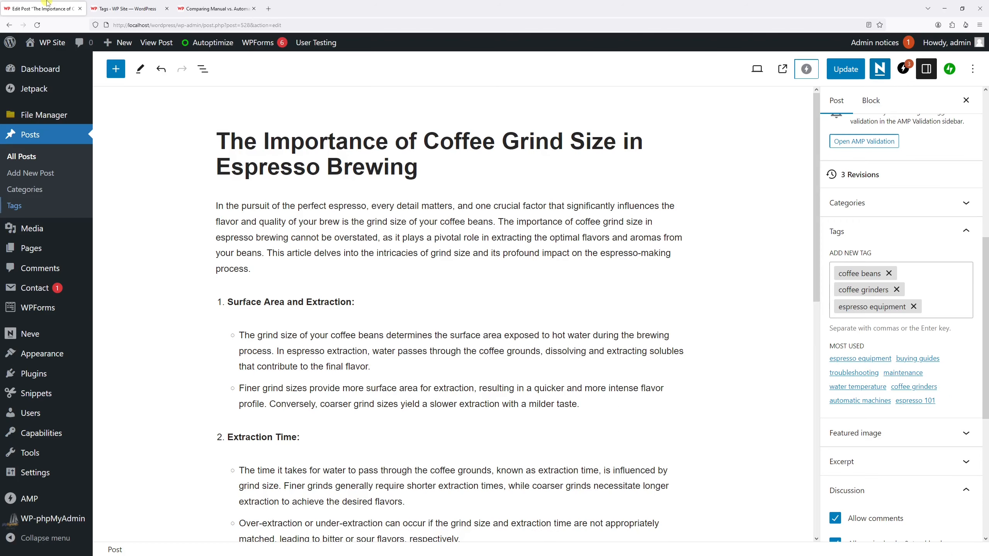
pyautogui.click(846, 69)
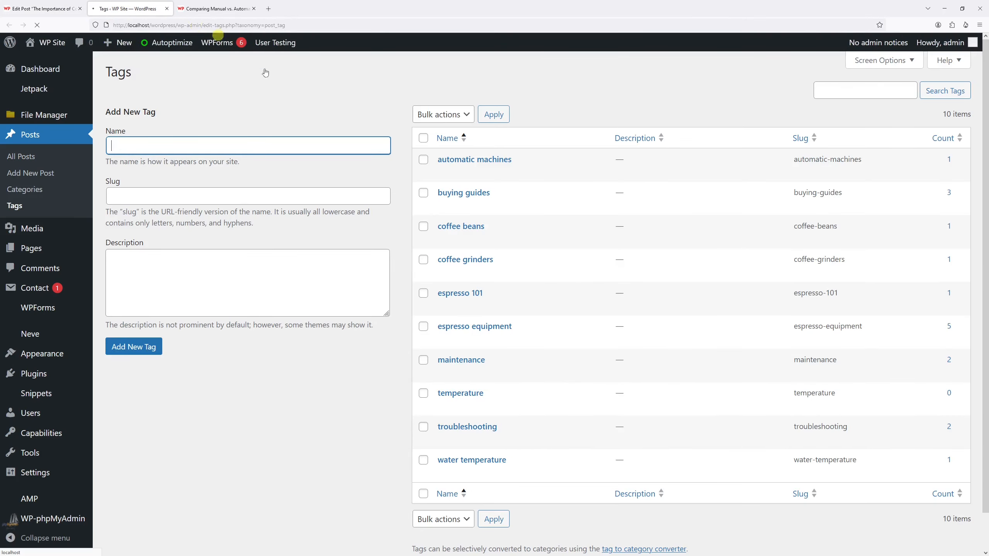
pyautogui.moveTo(716, 239)
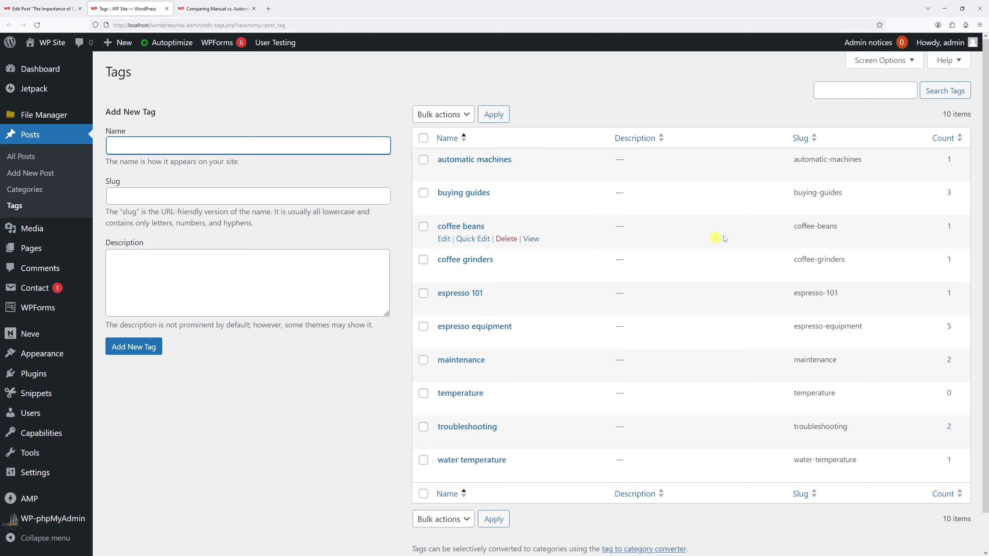
pyautogui.moveTo(920, 258)
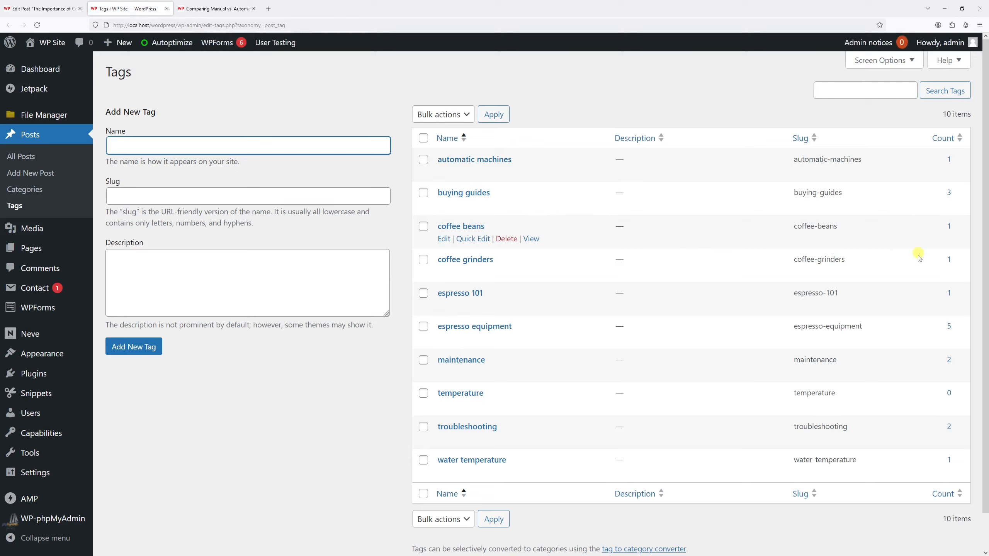
pyautogui.moveTo(891, 275)
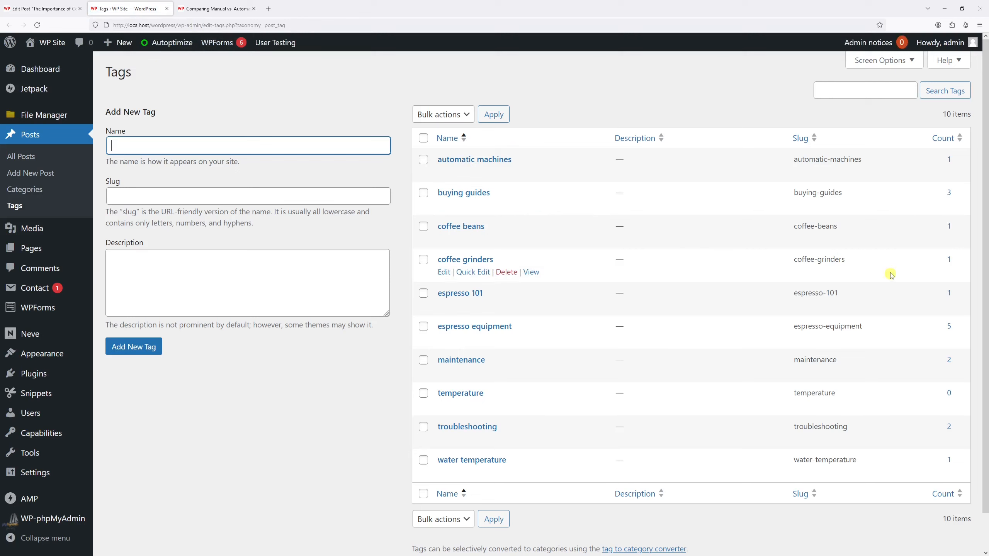